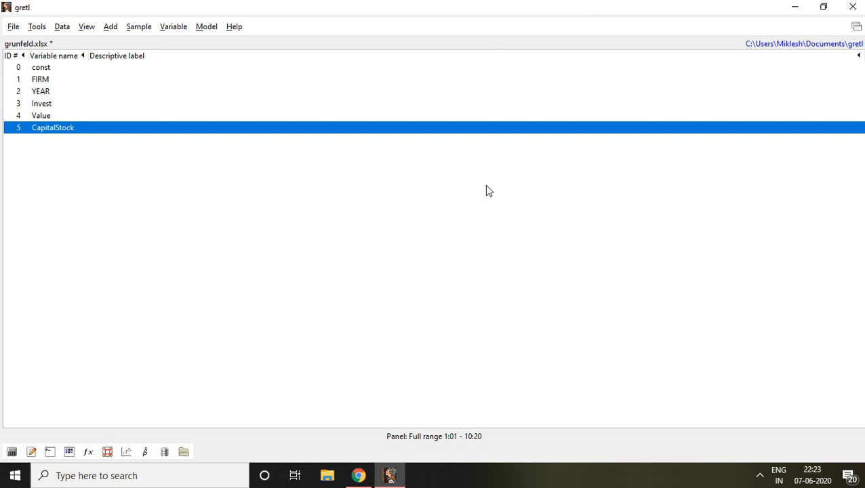
# Review the dataset variables Invest, CapitalStock and the FIRM/YEAR panel indices in the main window
pyautogui.click(40, 103)
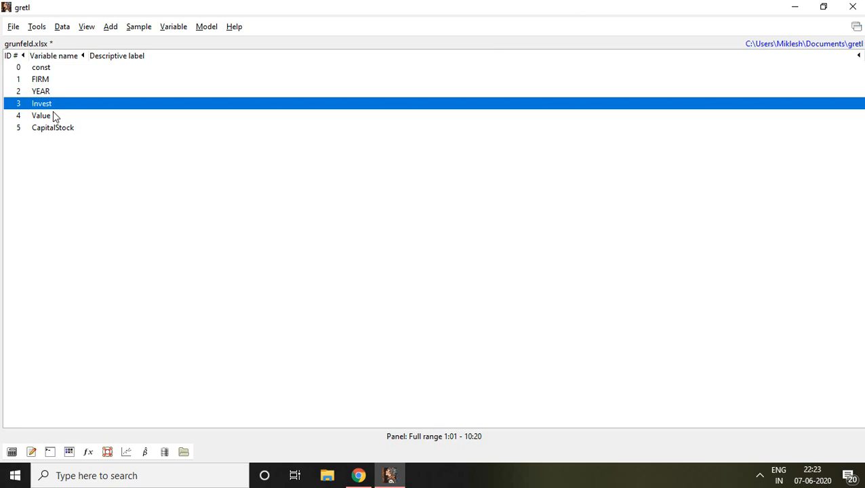
pyautogui.click(53, 127)
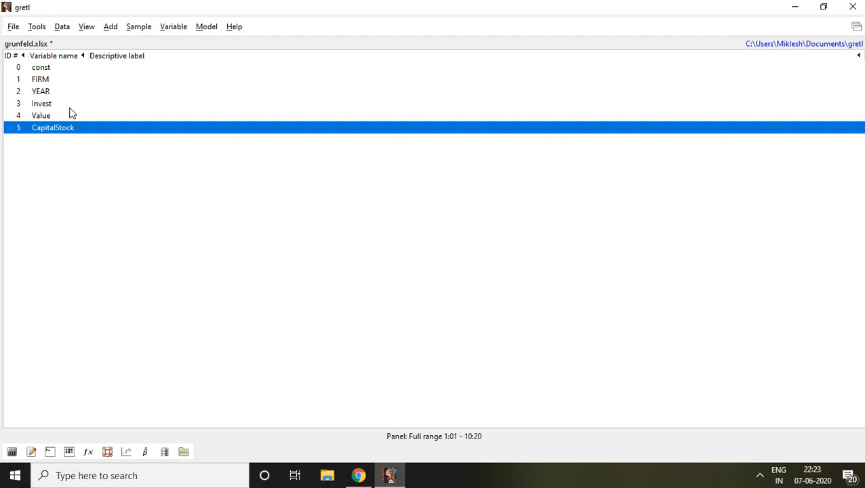
pyautogui.click(40, 79)
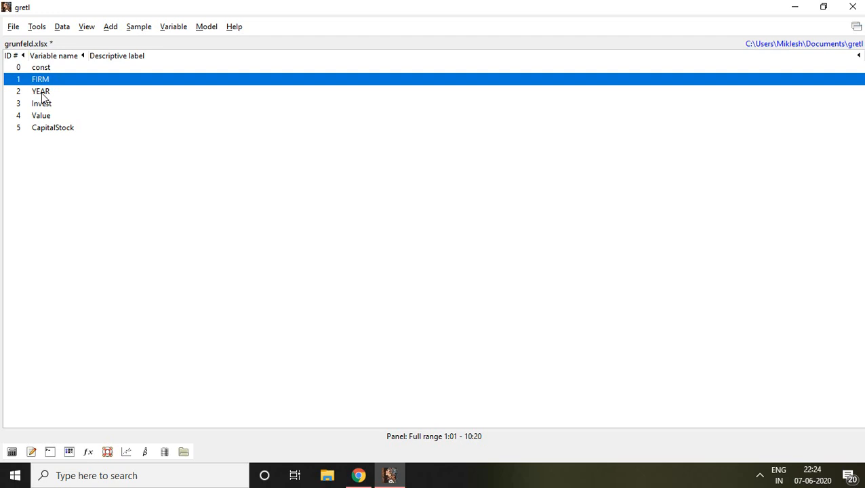
pyautogui.click(41, 91)
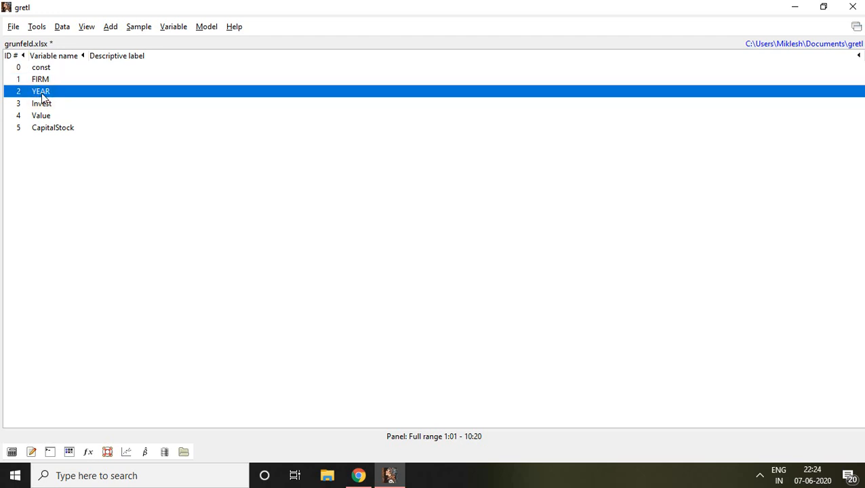
pyautogui.moveTo(233, 125)
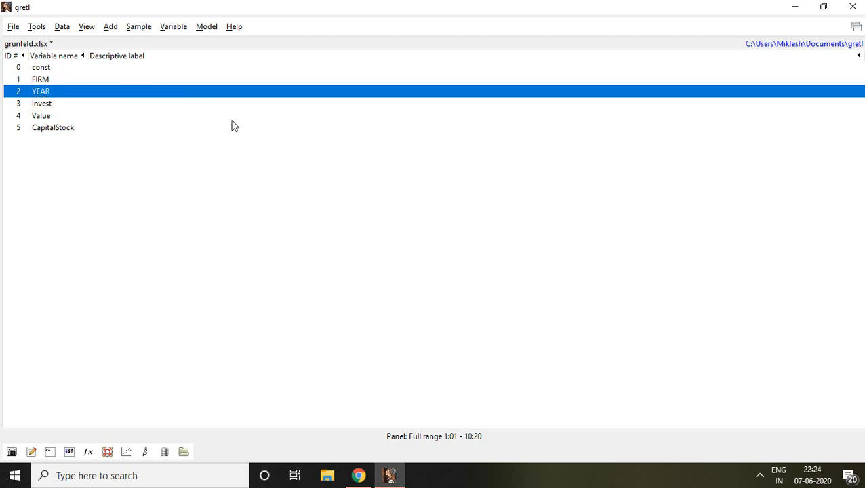
pyautogui.moveTo(217, 73)
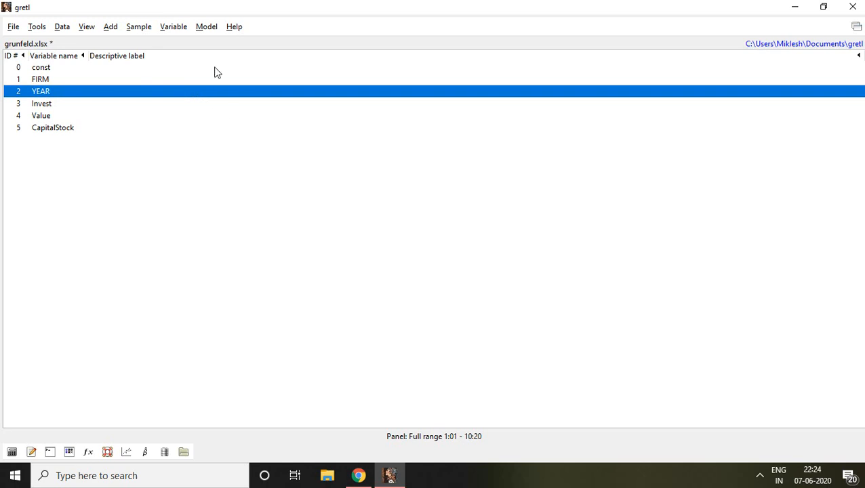
# Start a fixed-effects panel model specification from Model > Panel
pyautogui.click(206, 27)
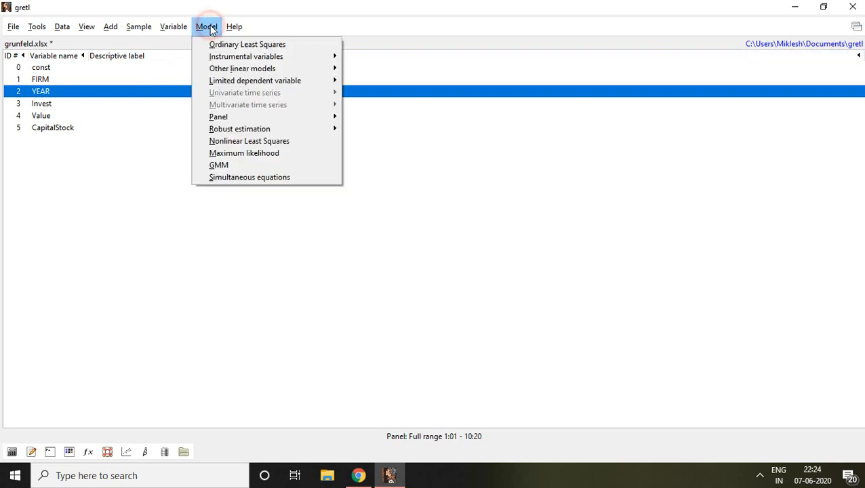
pyautogui.moveTo(218, 165)
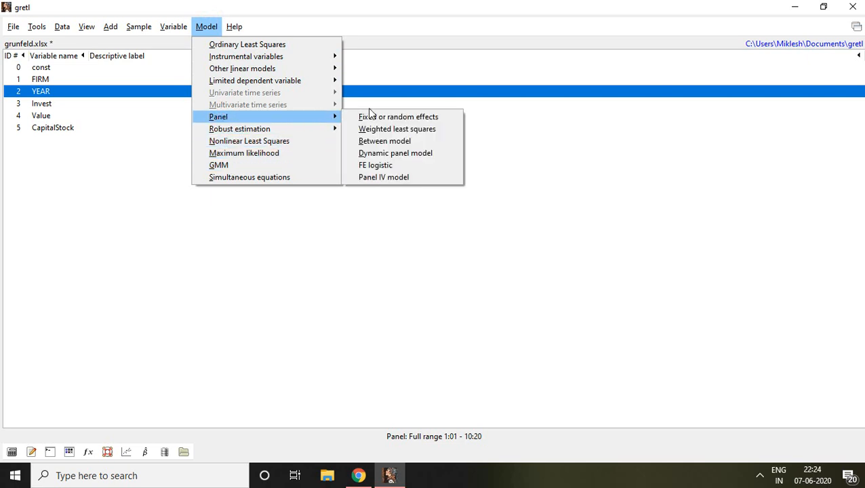
pyautogui.moveTo(398, 117)
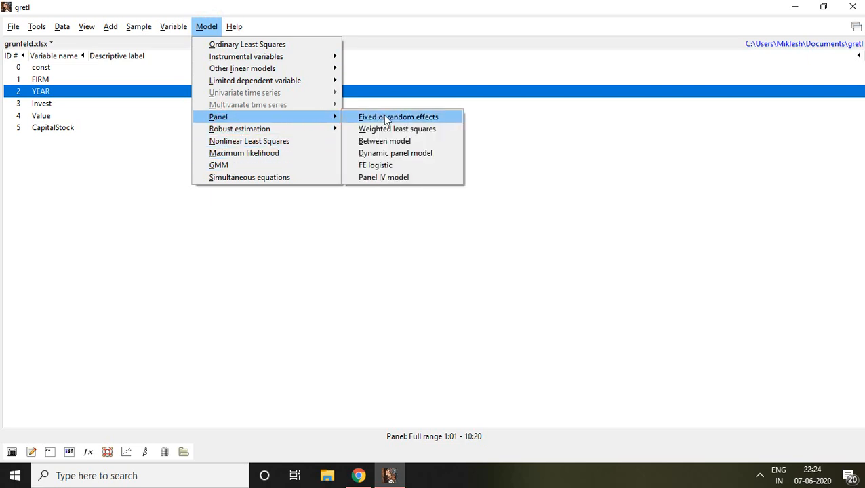
pyautogui.click(399, 117)
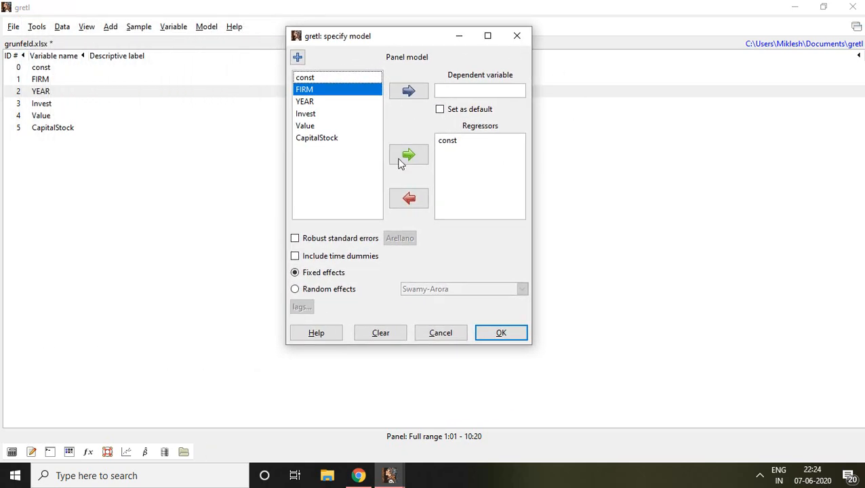
pyautogui.moveTo(304, 120)
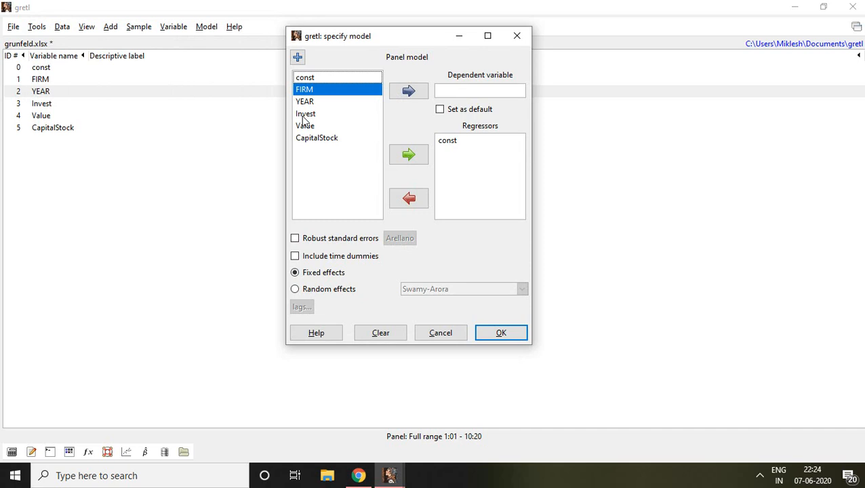
# Estimate Invest on const, Value and CapitalStock as a fixed-effects panel model
pyautogui.click(307, 114)
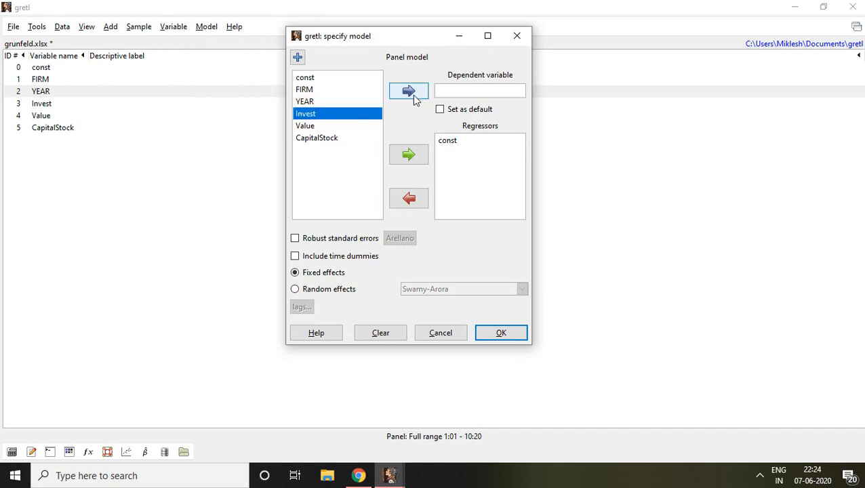
pyautogui.click(407, 91)
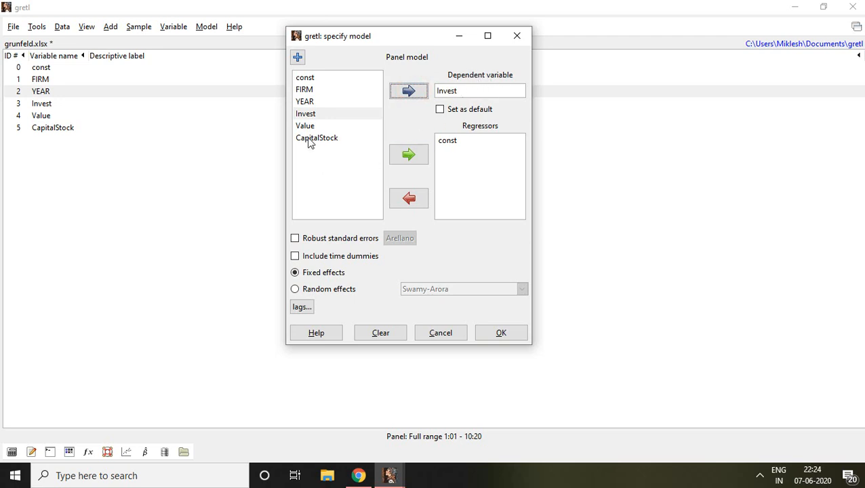
pyautogui.click(305, 124)
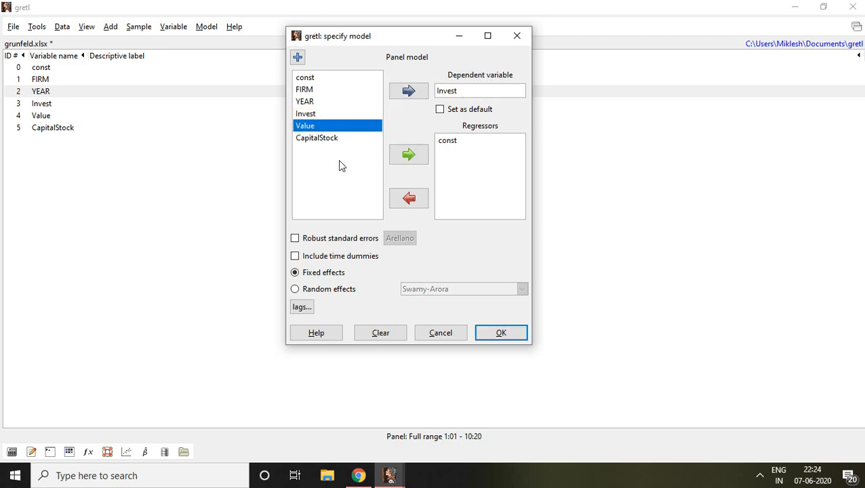
pyautogui.click(317, 138)
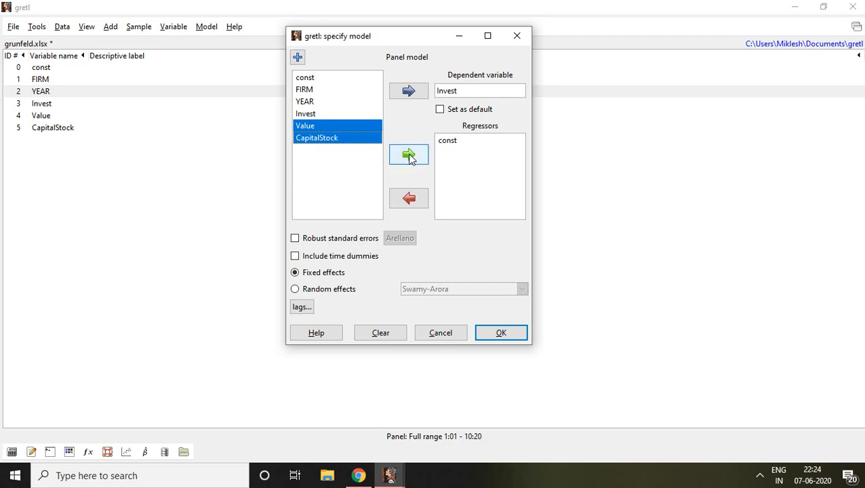
pyautogui.click(408, 154)
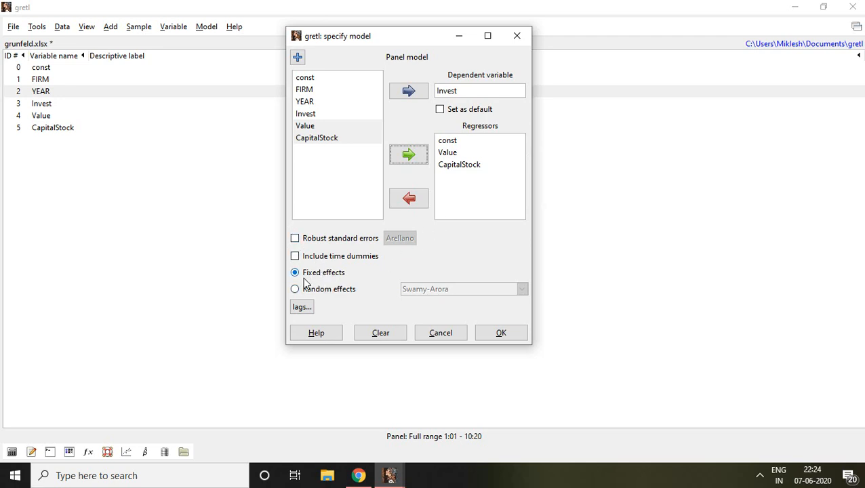
pyautogui.moveTo(317, 279)
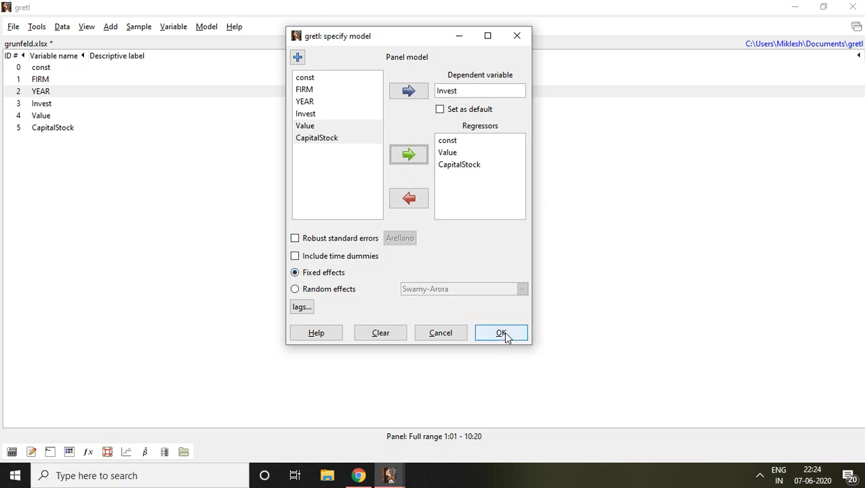
pyautogui.click(501, 332)
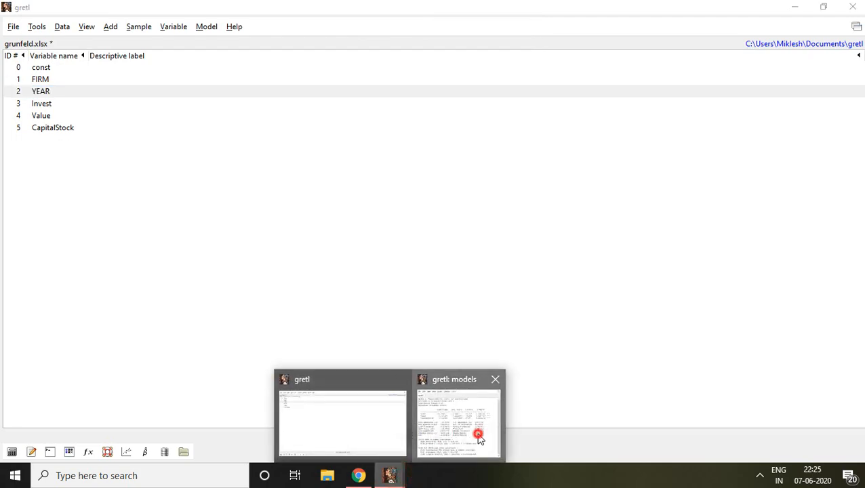
# Maximize the model results window and highlight the intercept test's null hypothesis line
pyautogui.click(458, 420)
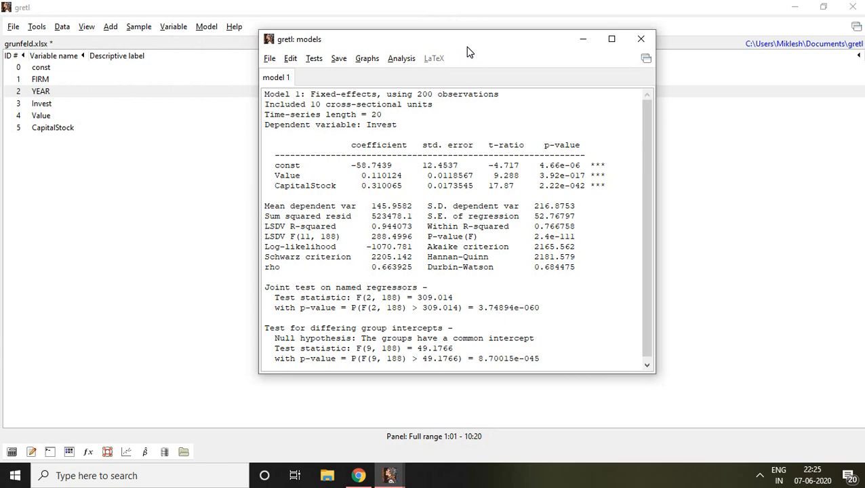
pyautogui.moveTo(488, 90)
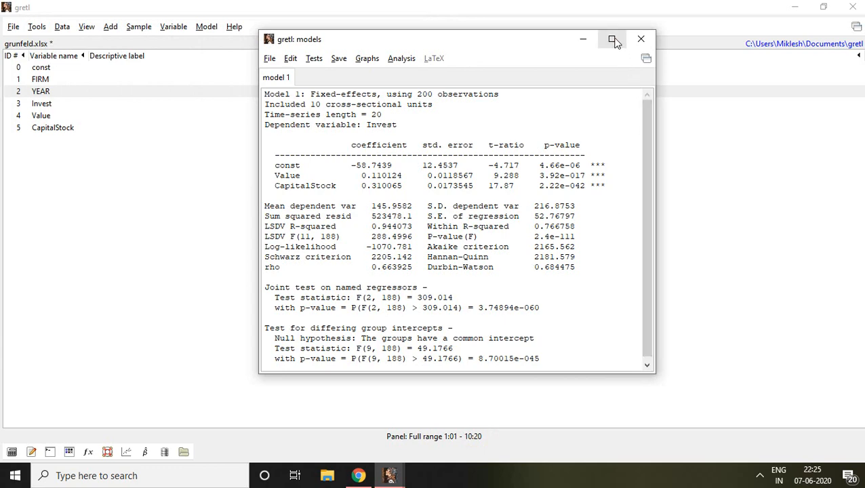
pyautogui.click(611, 38)
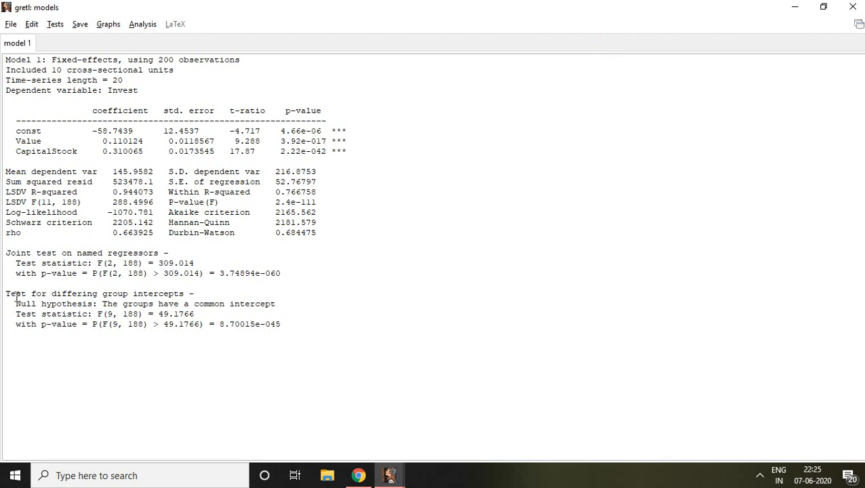
pyautogui.moveTo(5, 293); pyautogui.dragTo(156, 303)
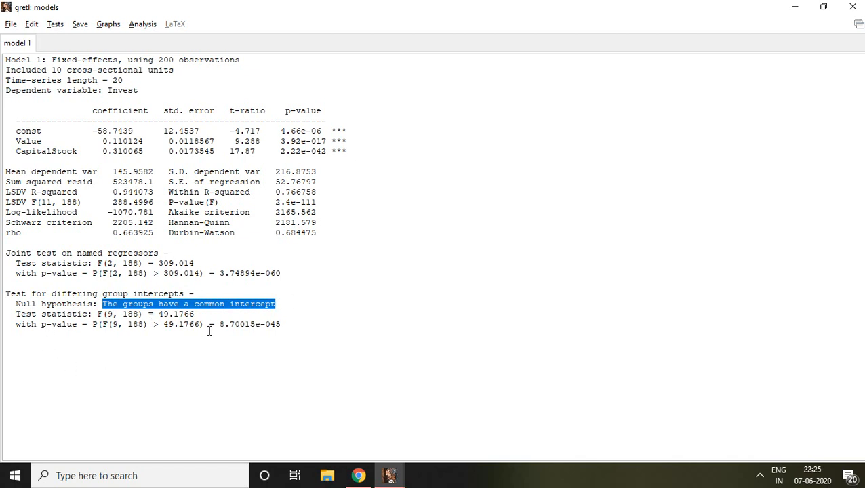
# Highlight the group-intercept test p-value 8.70015e-045 instead of the null hypothesis text
pyautogui.click(219, 324)
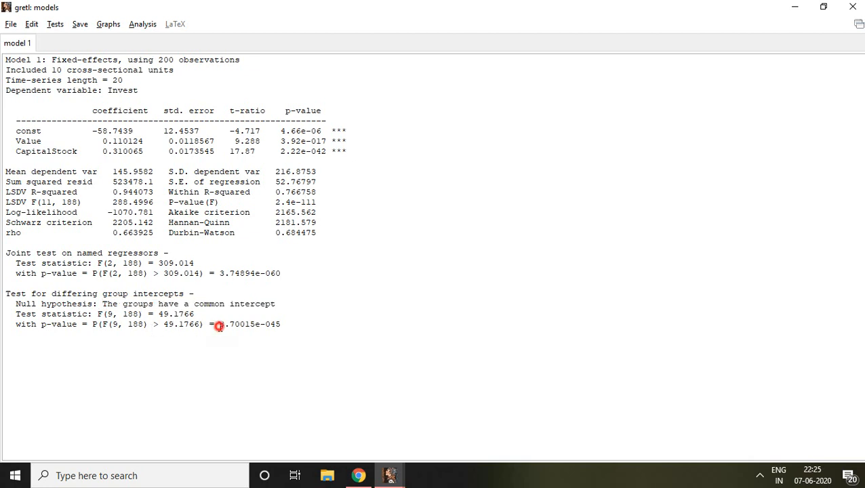
pyautogui.doubleClick(250, 324)
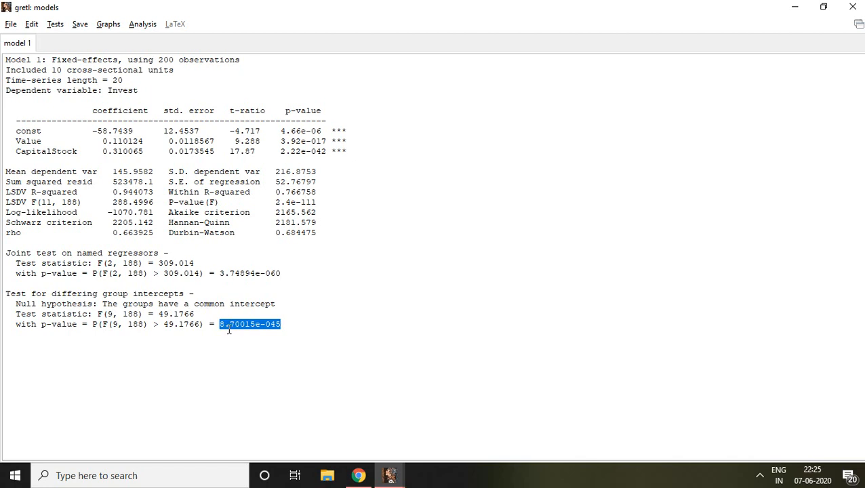
pyautogui.moveTo(256, 331)
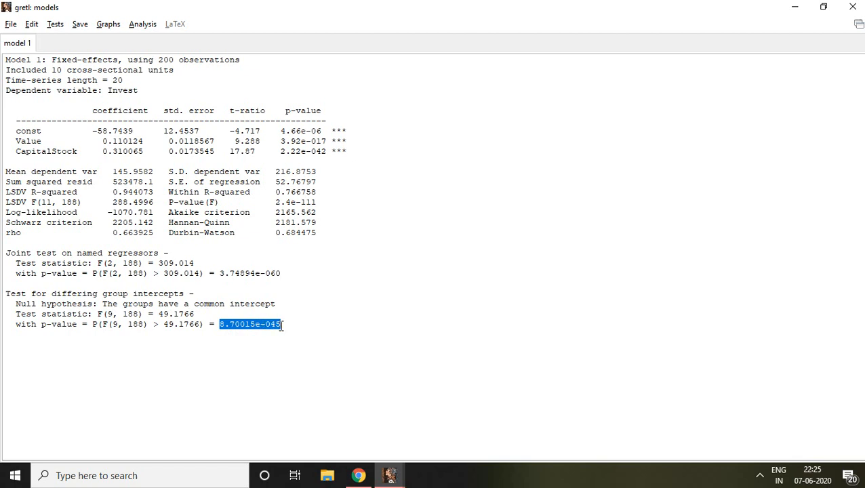
pyautogui.moveTo(261, 336)
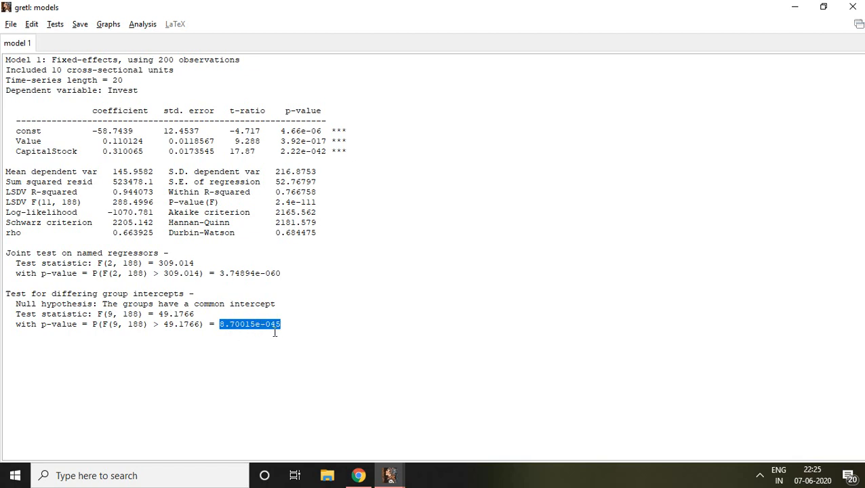
pyautogui.moveTo(255, 330)
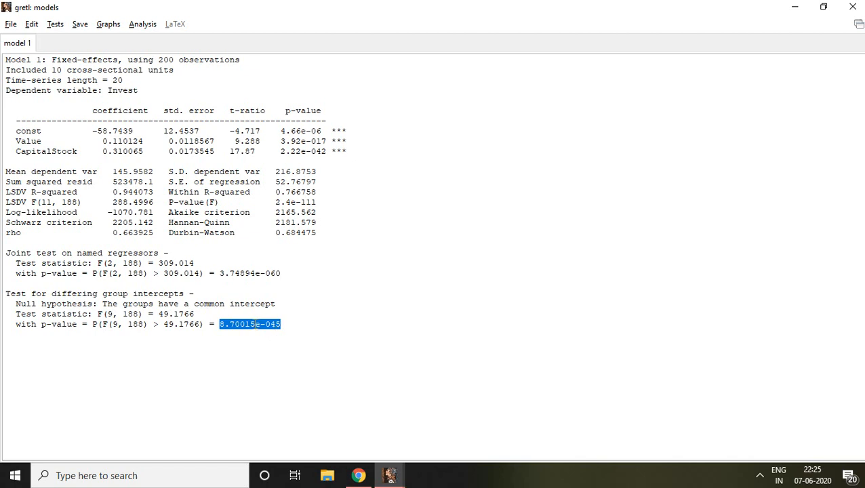
pyautogui.moveTo(248, 339)
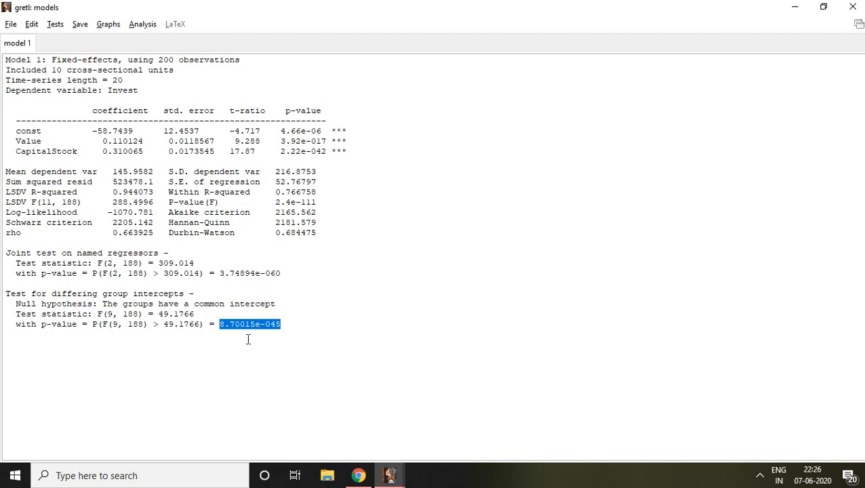
pyautogui.moveTo(105, 307)
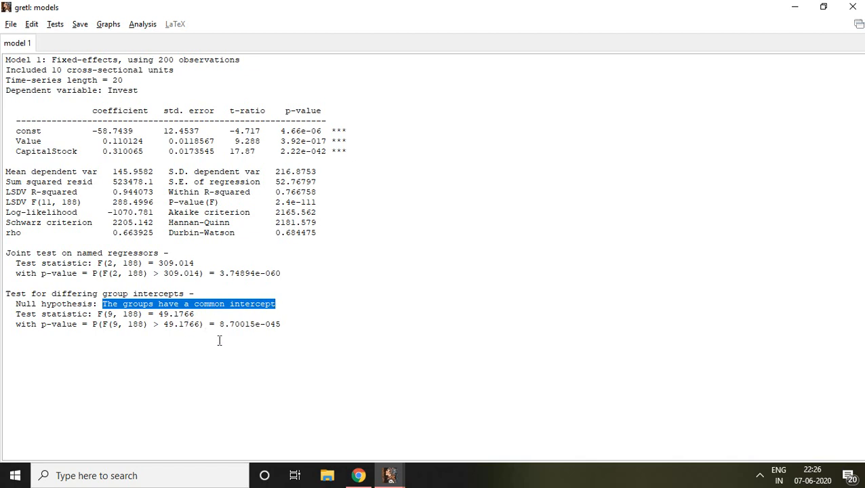
pyautogui.moveTo(259, 349)
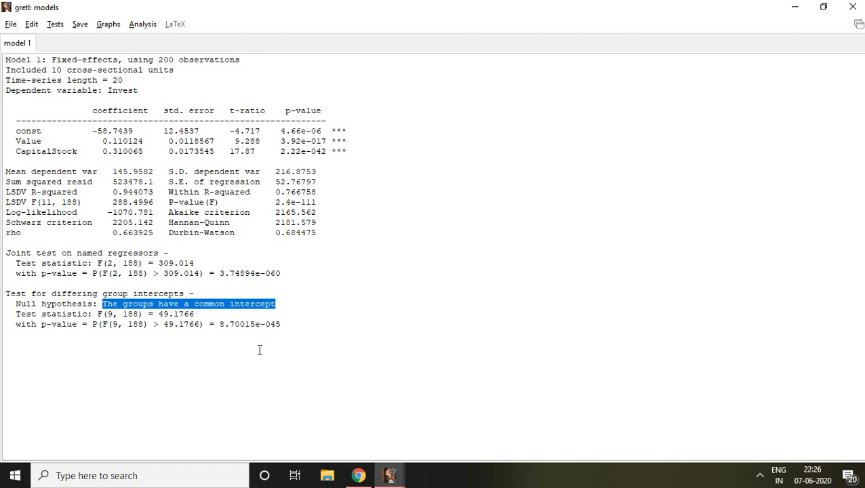
pyautogui.moveTo(356, 254)
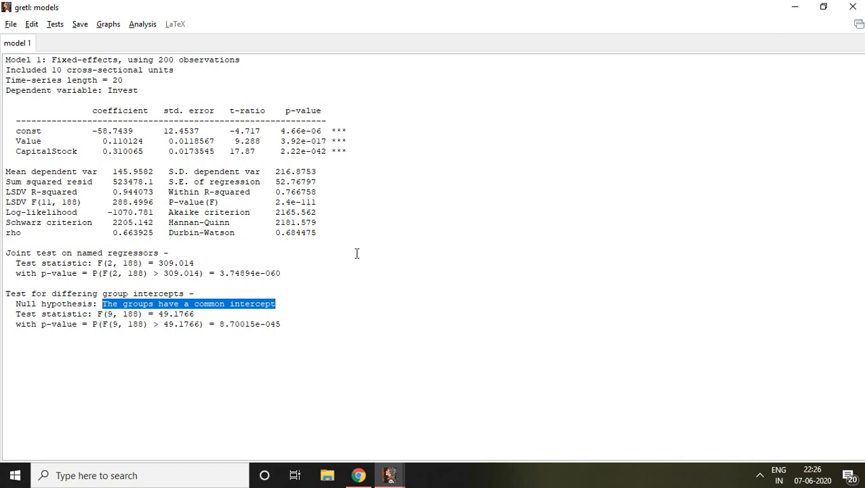
pyautogui.moveTo(271, 189)
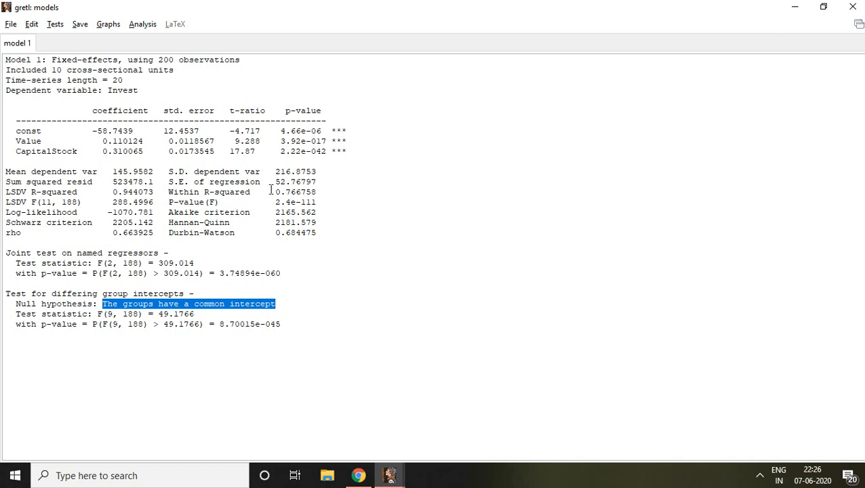
pyautogui.moveTo(398, 122)
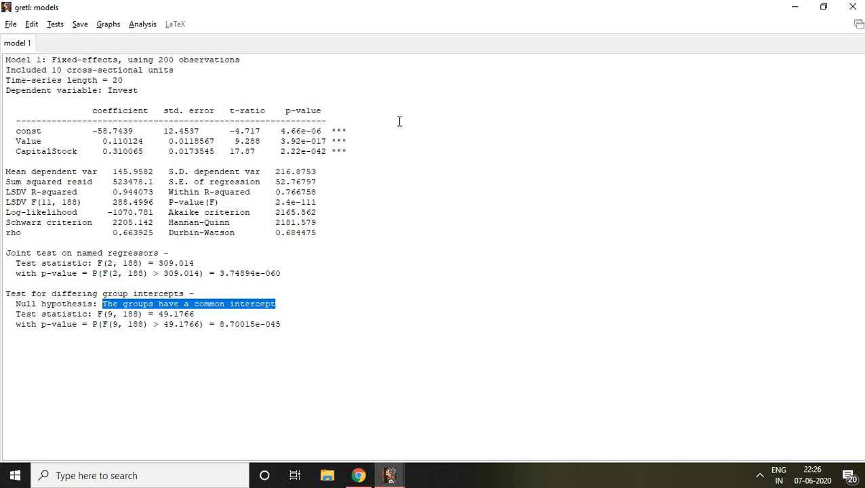